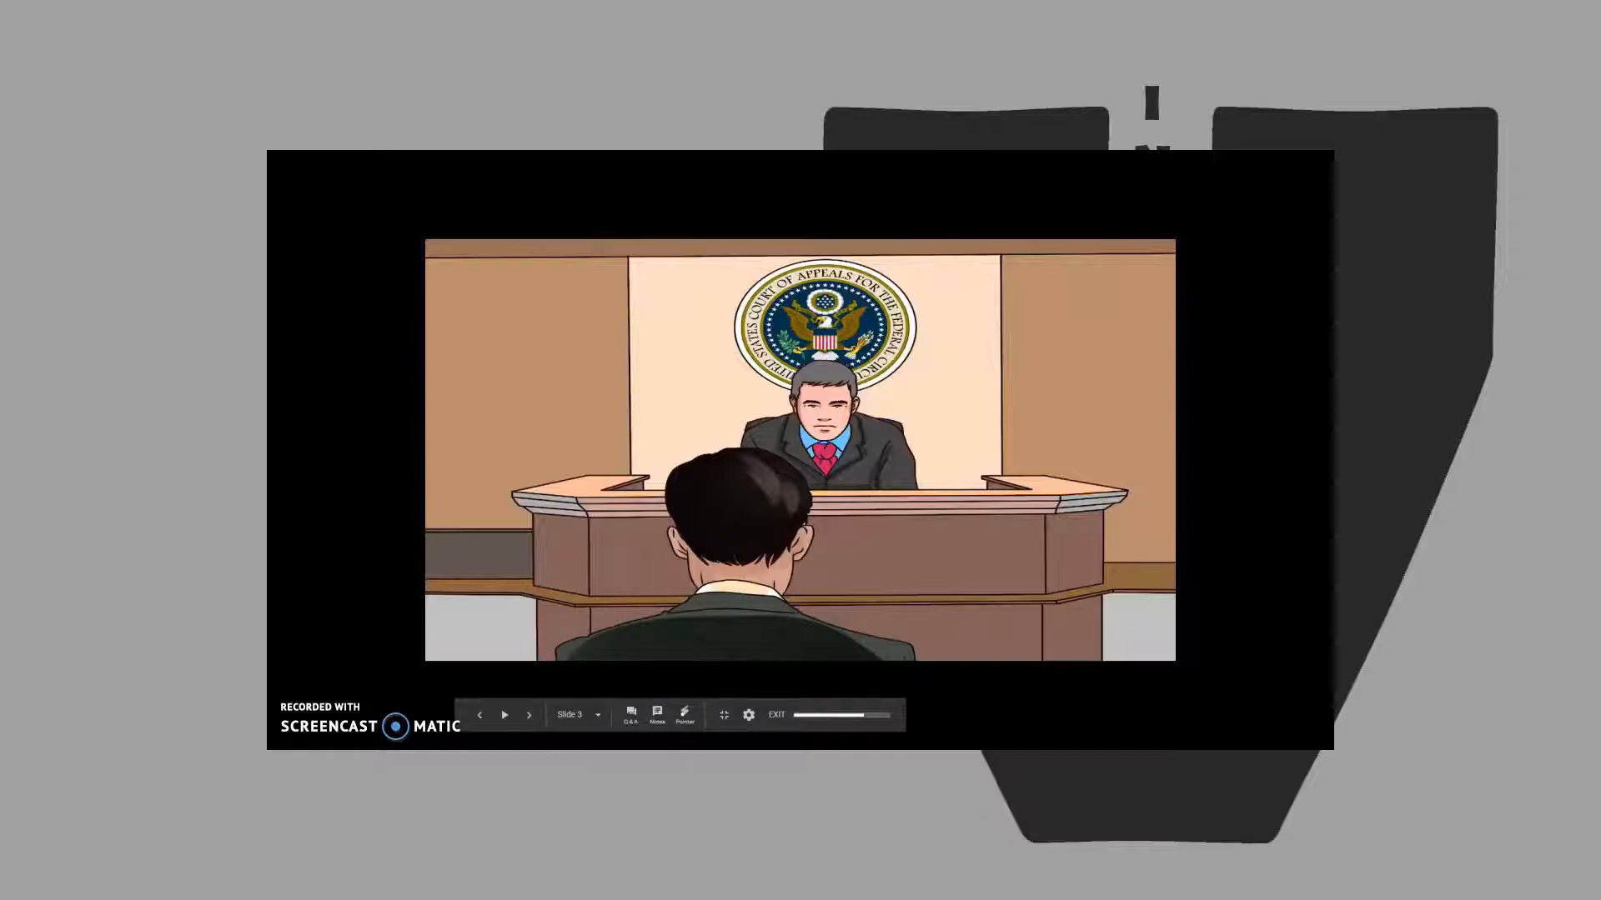
Advance the slideshow from slide 3 to slide 4, showing the 'client is innocent' speech bubble
left_click(528, 714)
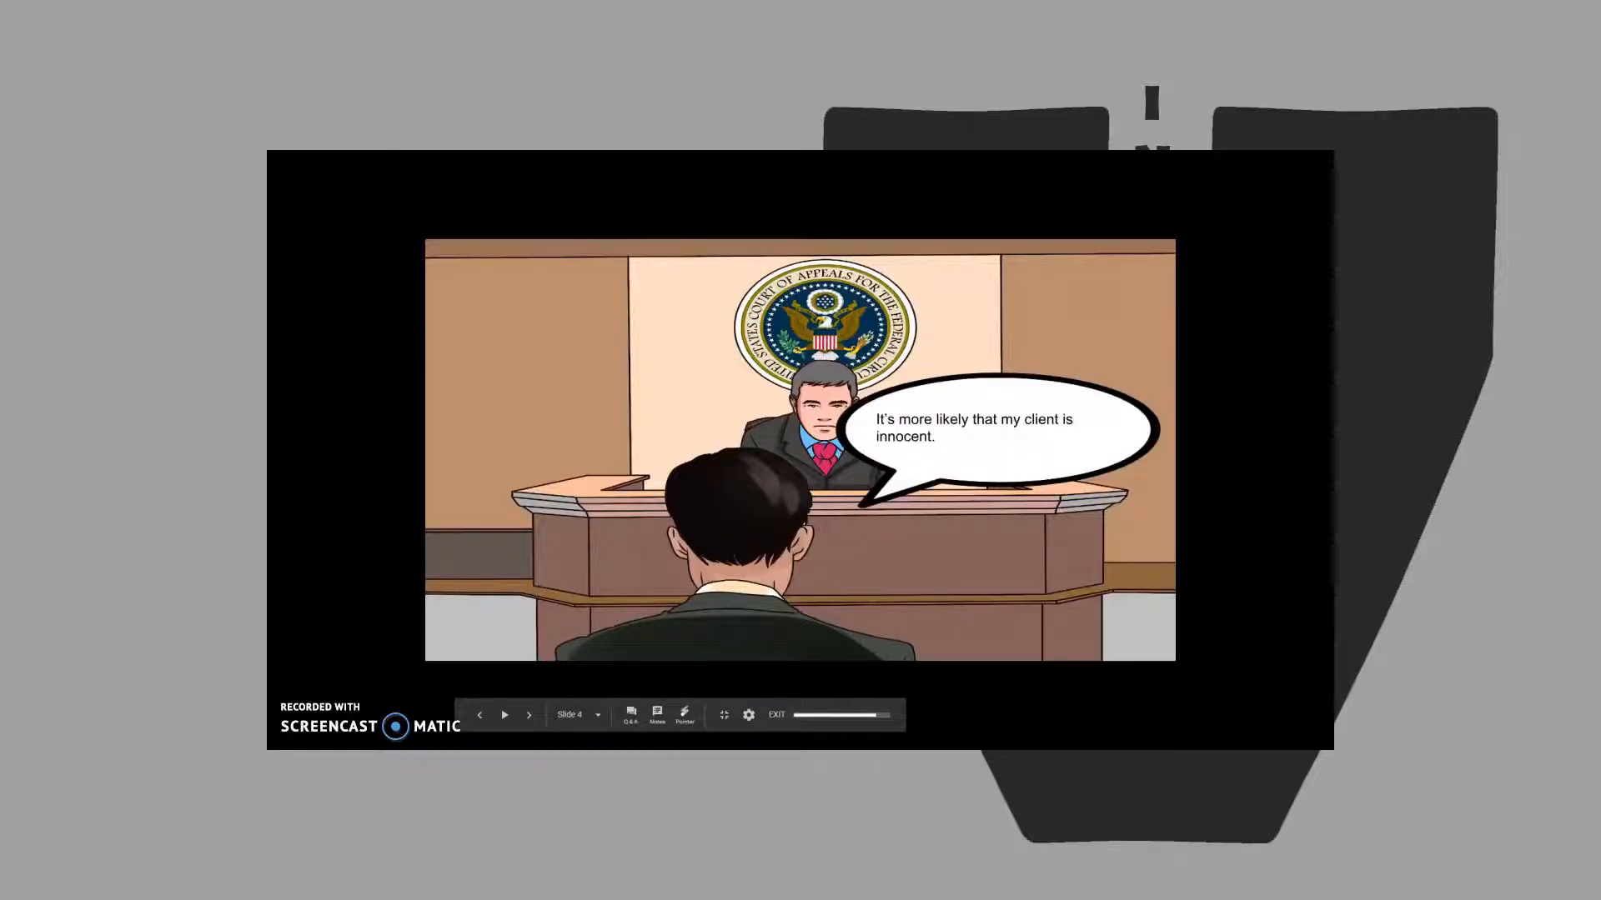